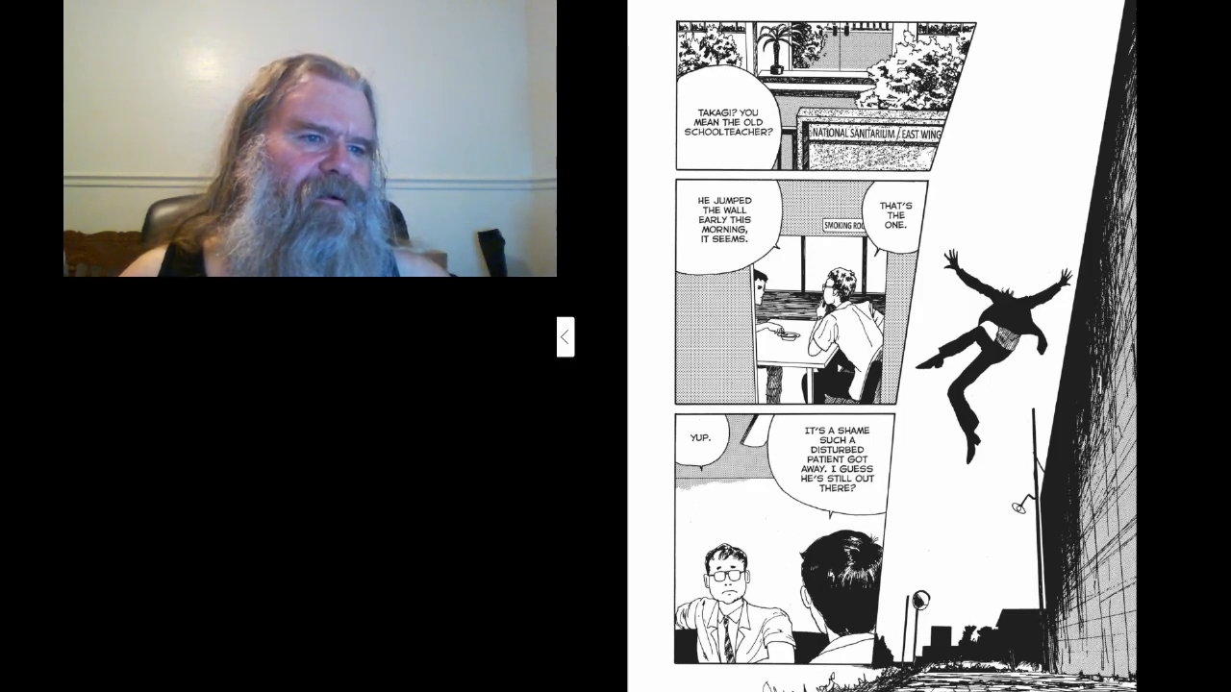
{"action": "left_click", "coordinate": [565, 335]}
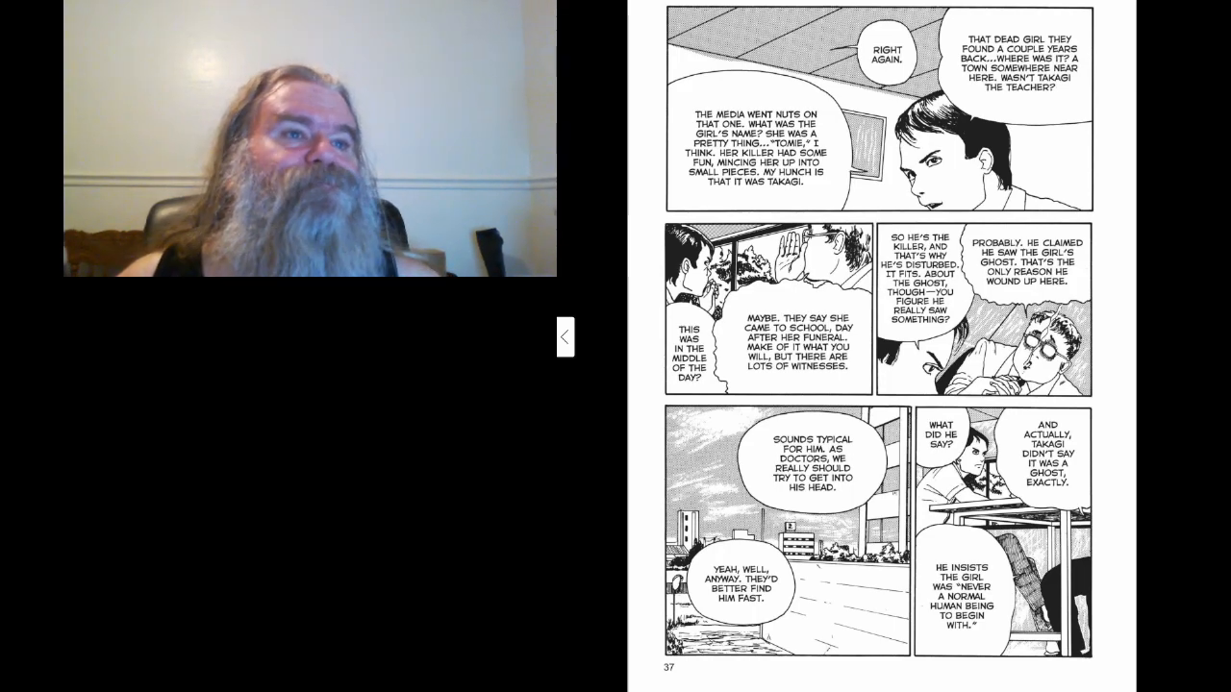
{"action": "left_click", "coordinate": [565, 337]}
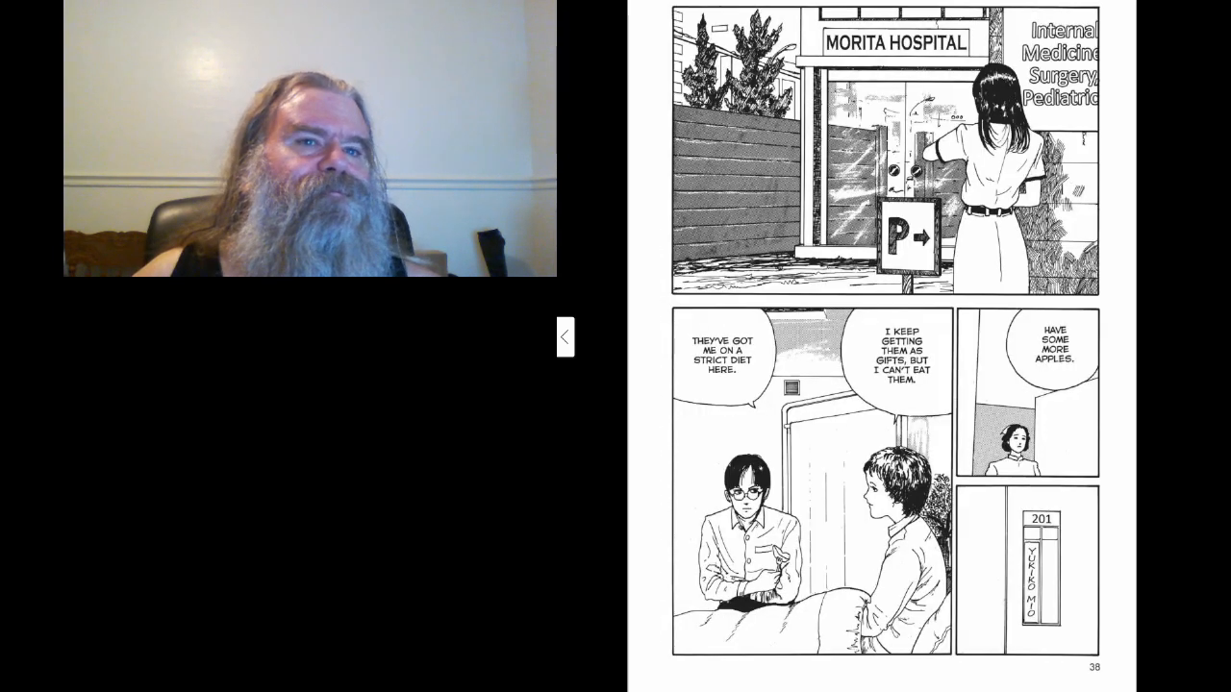
{"action": "left_click", "coordinate": [565, 337]}
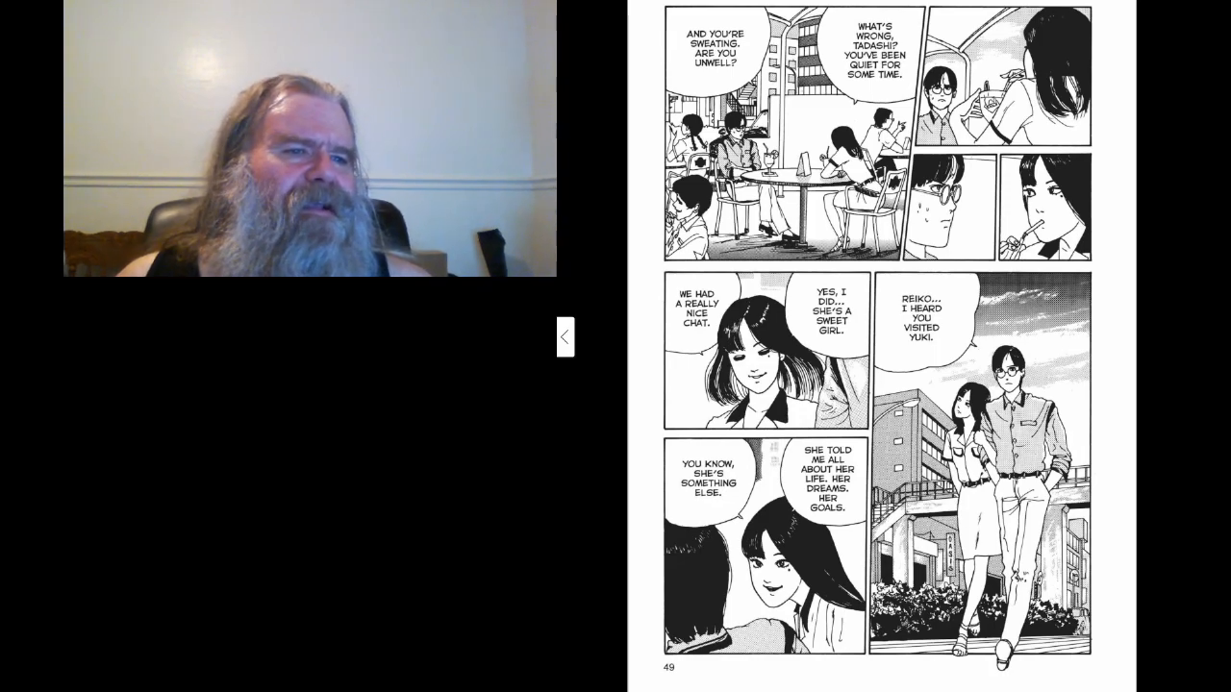
{"action": "left_click", "coordinate": [566, 336]}
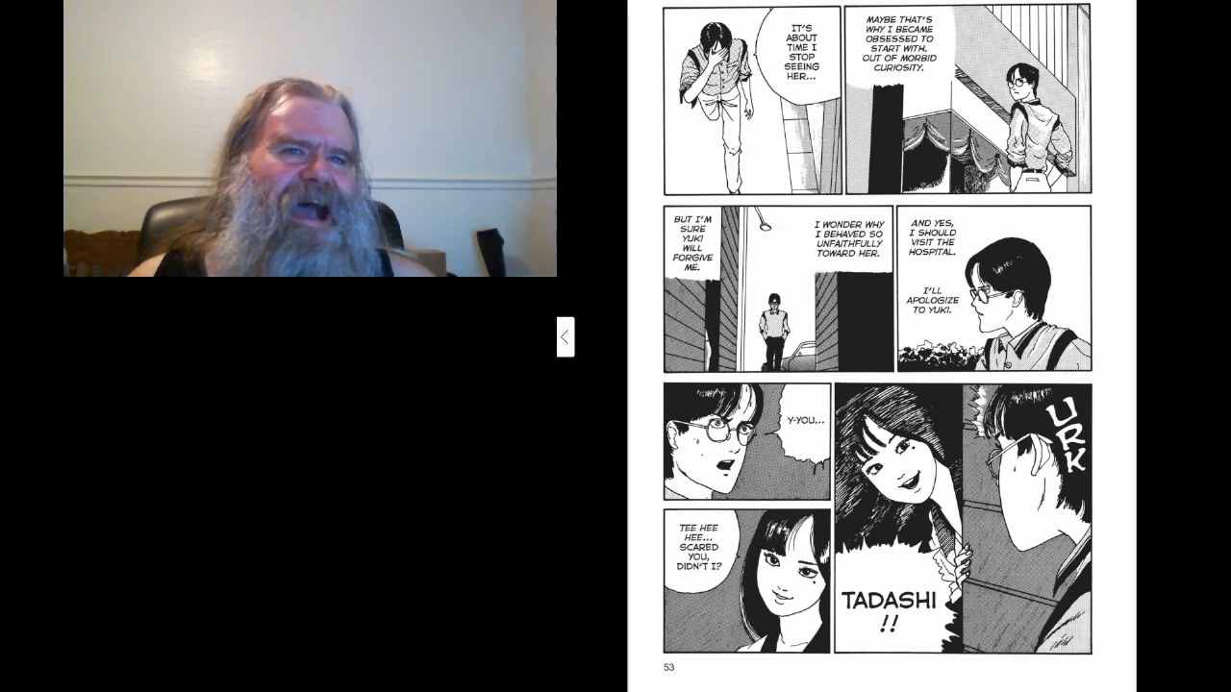
{"action": "left_click", "coordinate": [565, 337]}
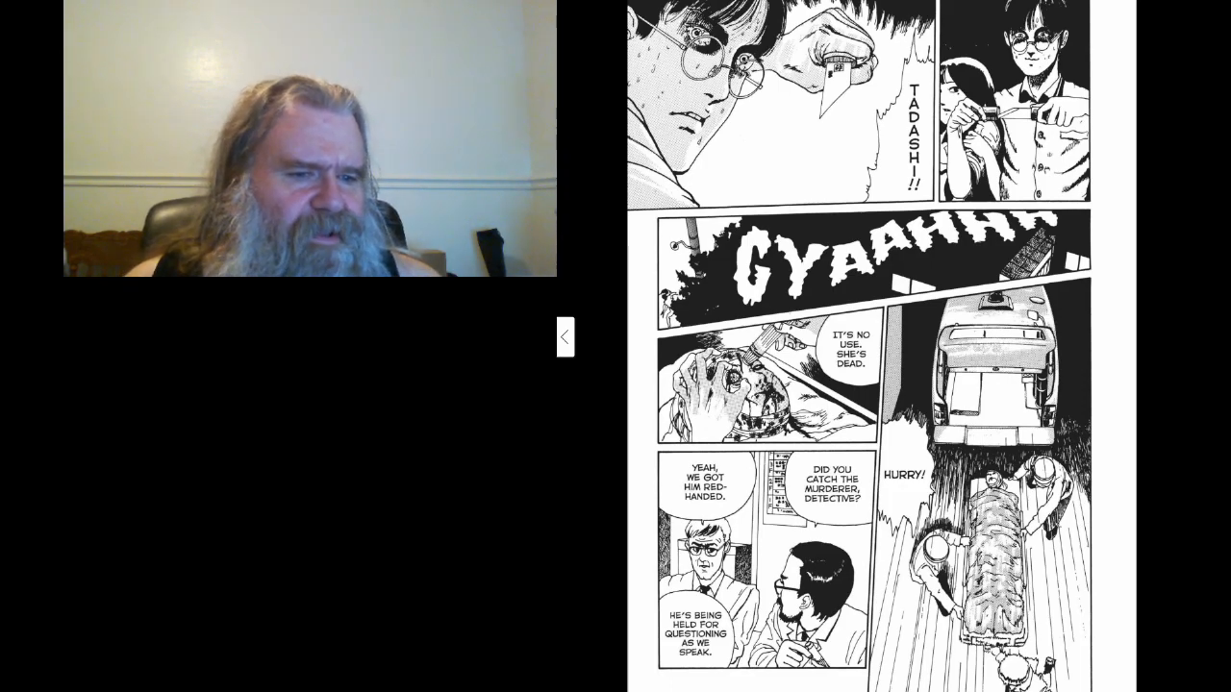
{"action": "left_click", "coordinate": [566, 337]}
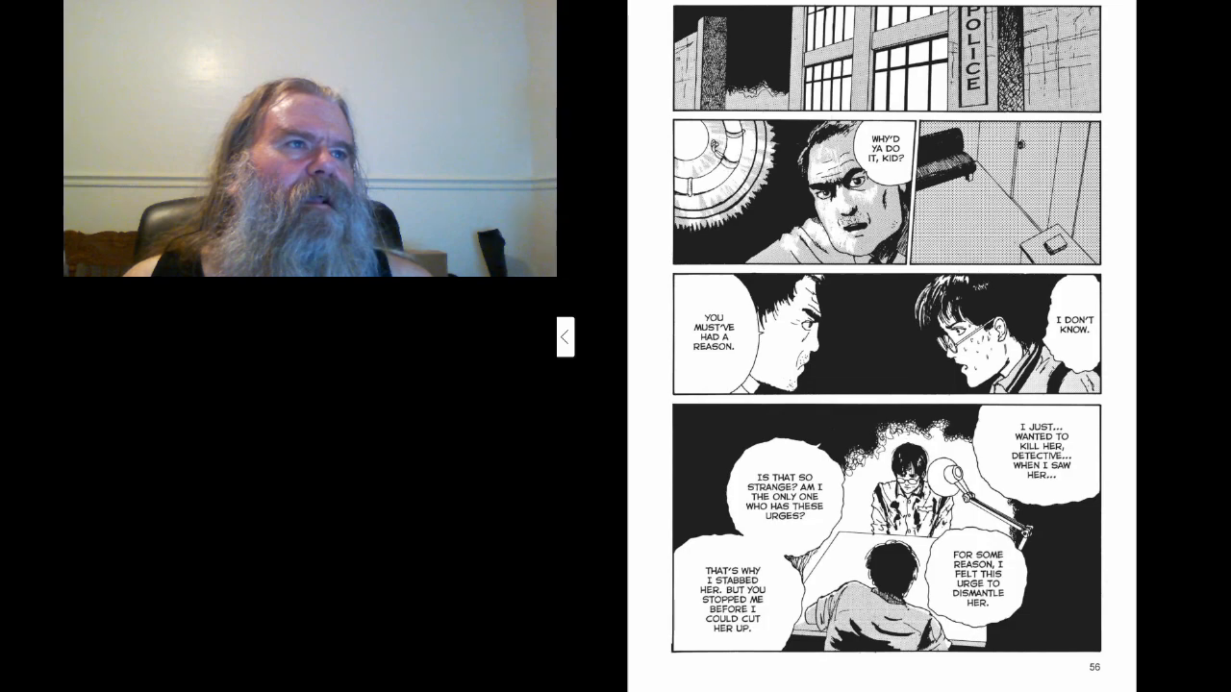
{"action": "left_click", "coordinate": [566, 336]}
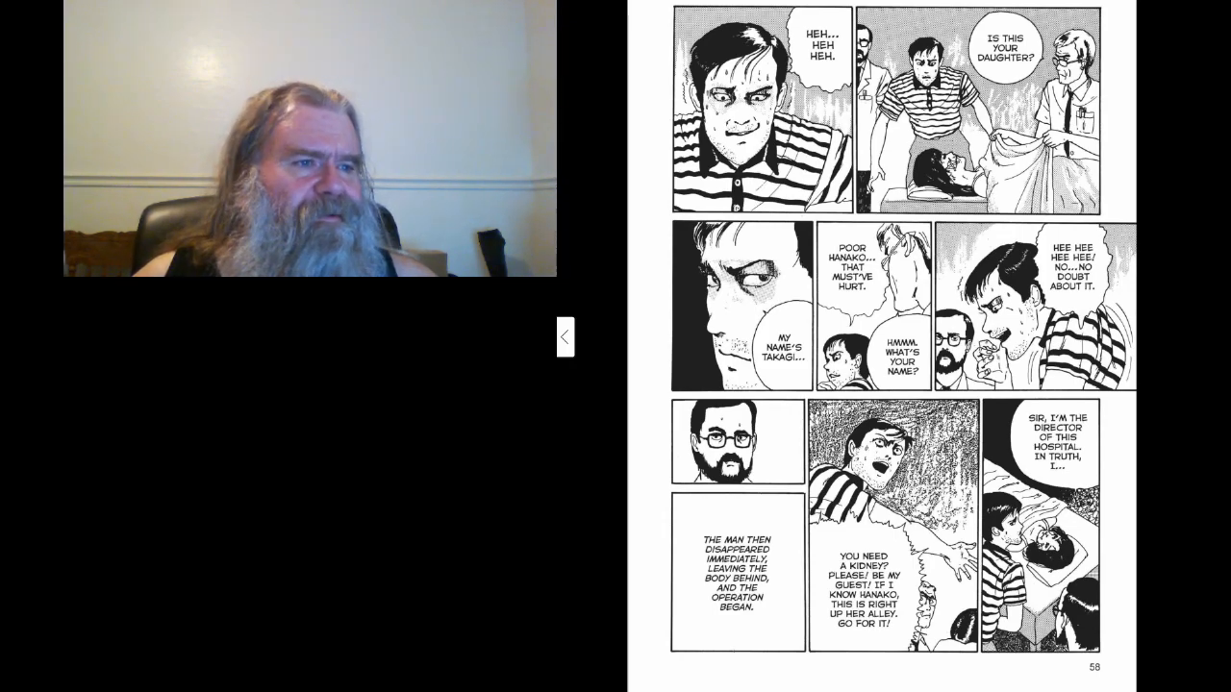
{"action": "left_click", "coordinate": [566, 334]}
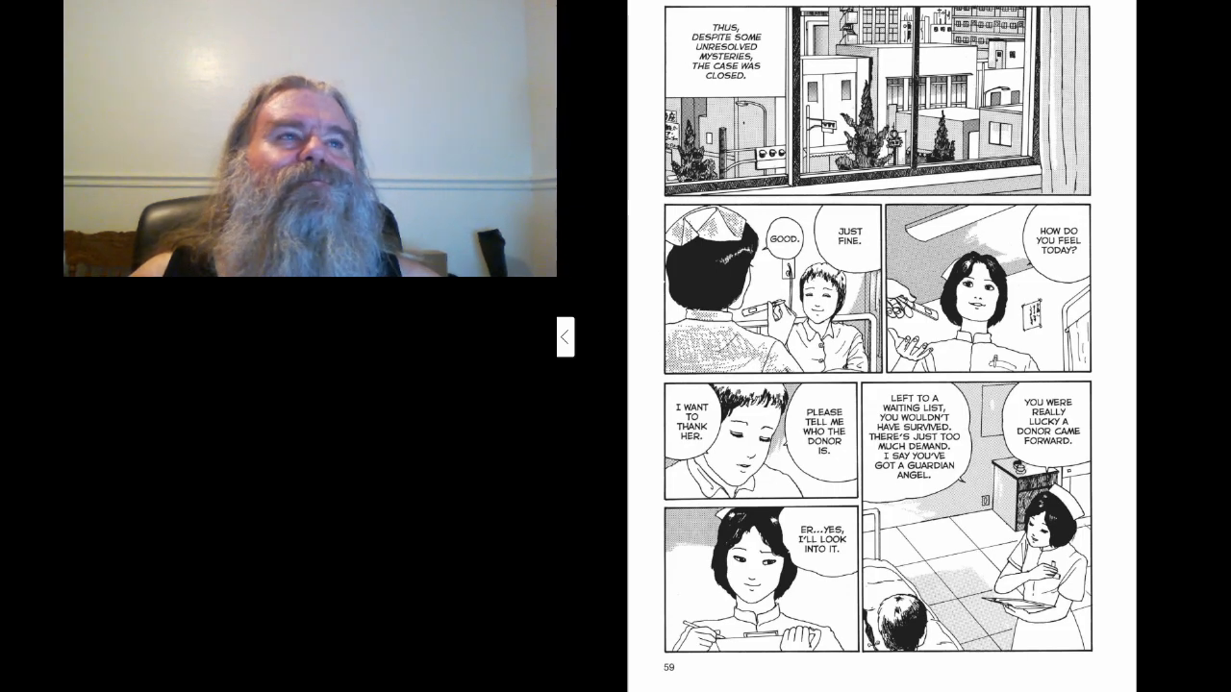
{"action": "left_click", "coordinate": [565, 335]}
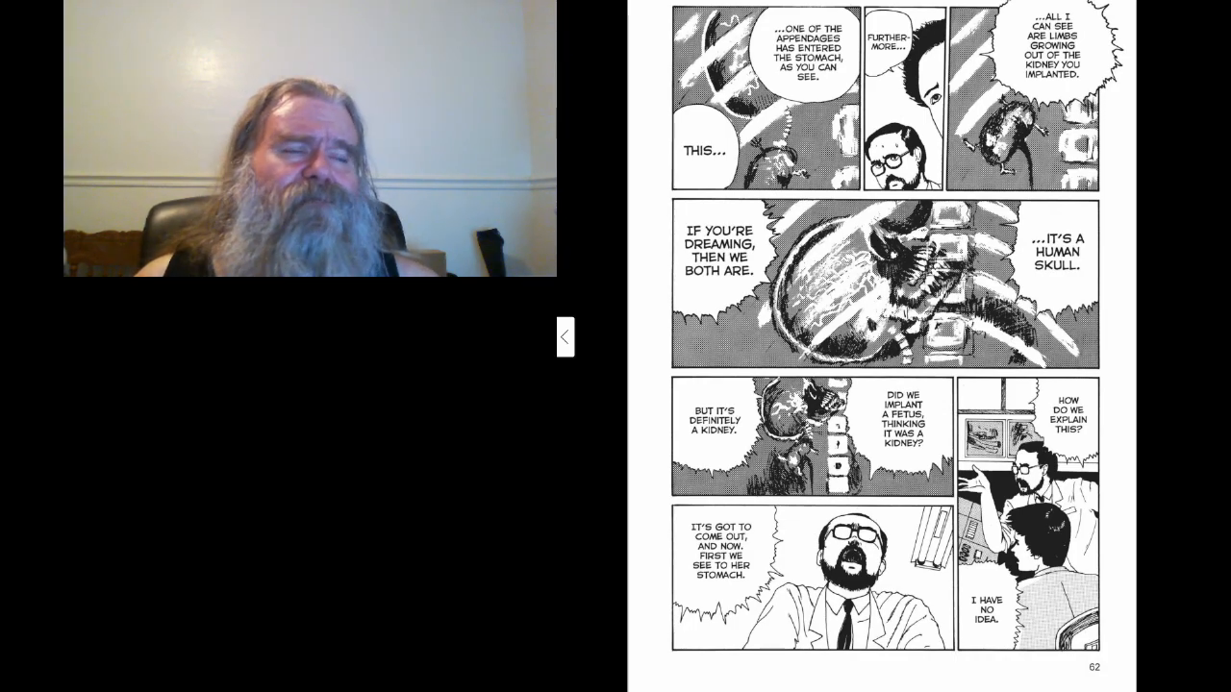
{"action": "left_click", "coordinate": [565, 336]}
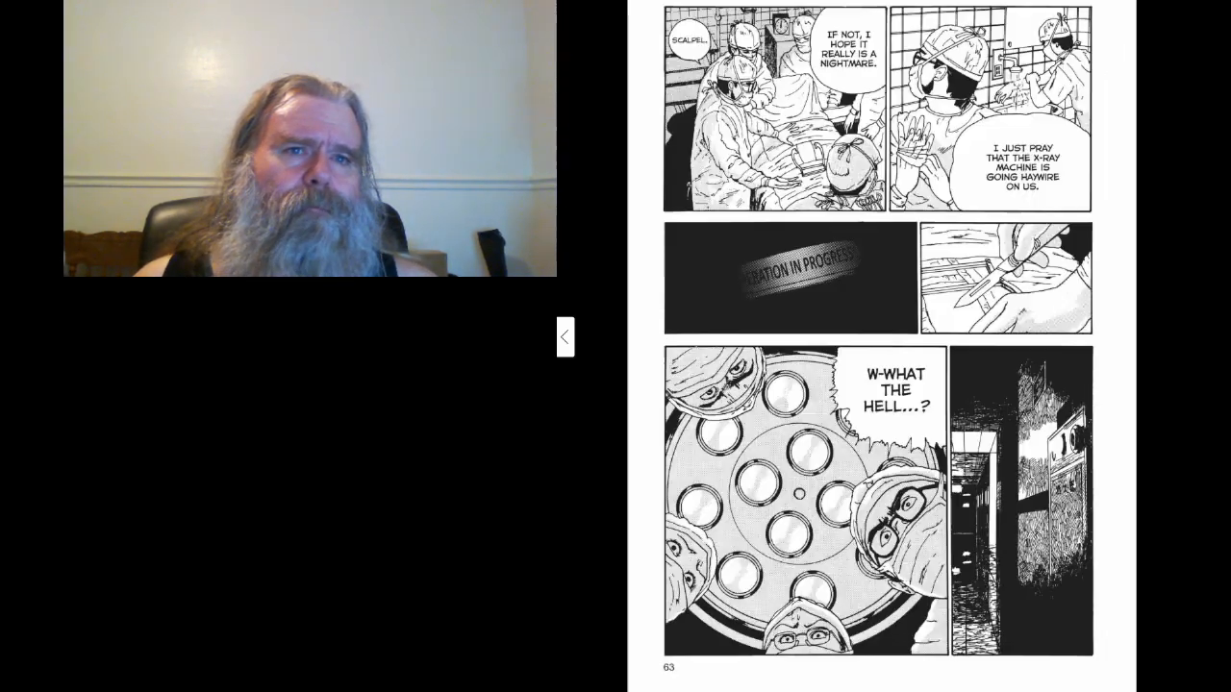